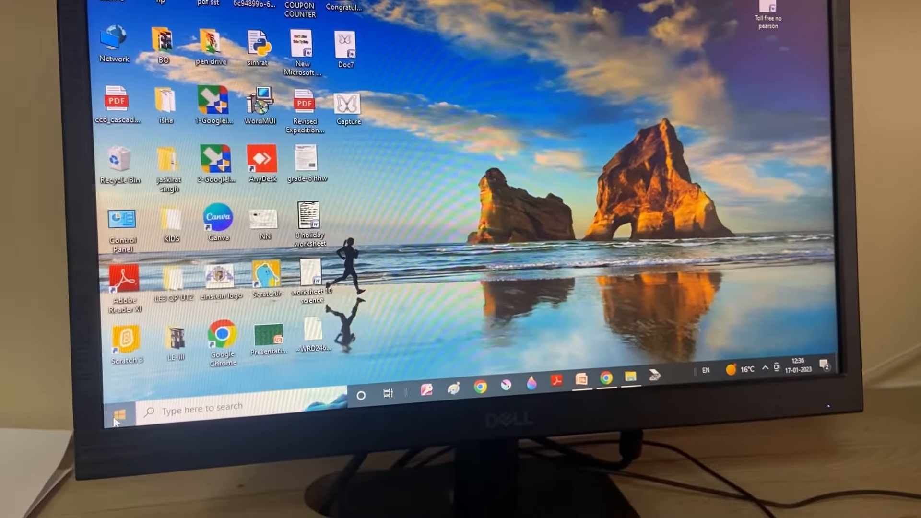
Open the Start menu and scroll the app list to the ScratchJr folder under S
left_click(115, 408)
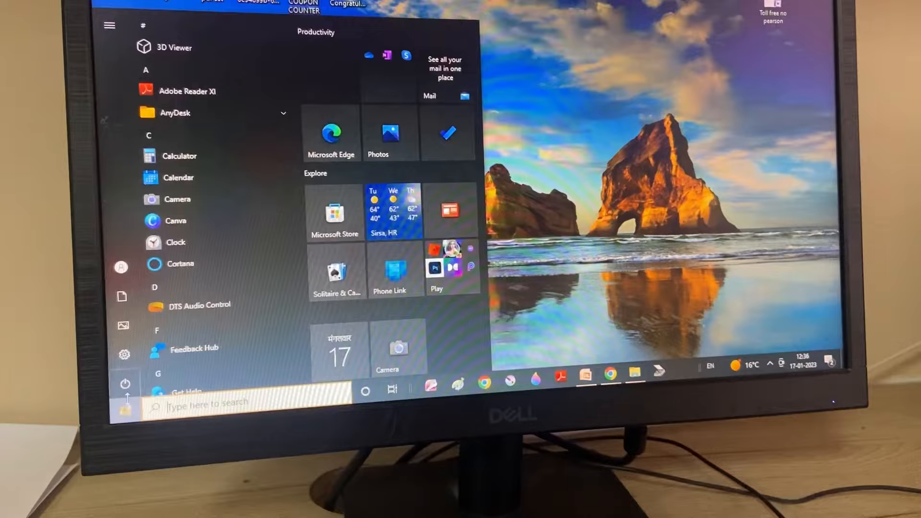
scroll("down", 3)
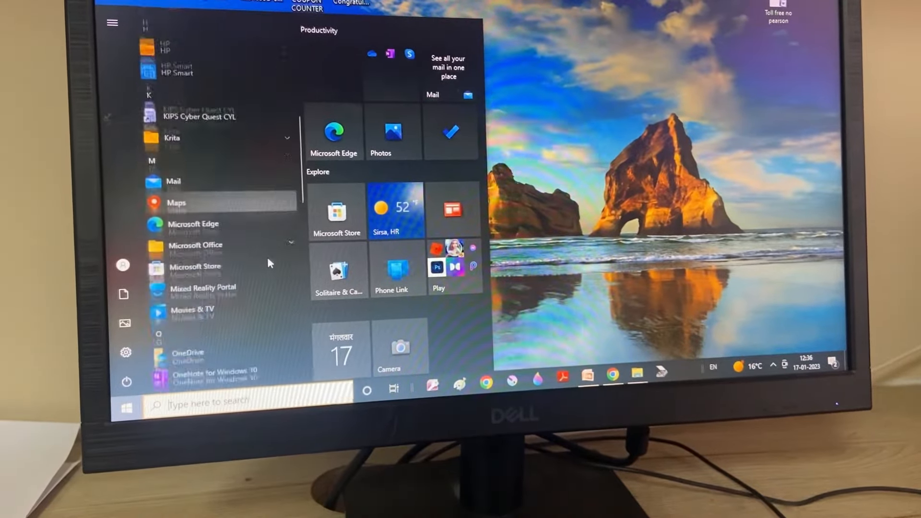
scroll("down", 3)
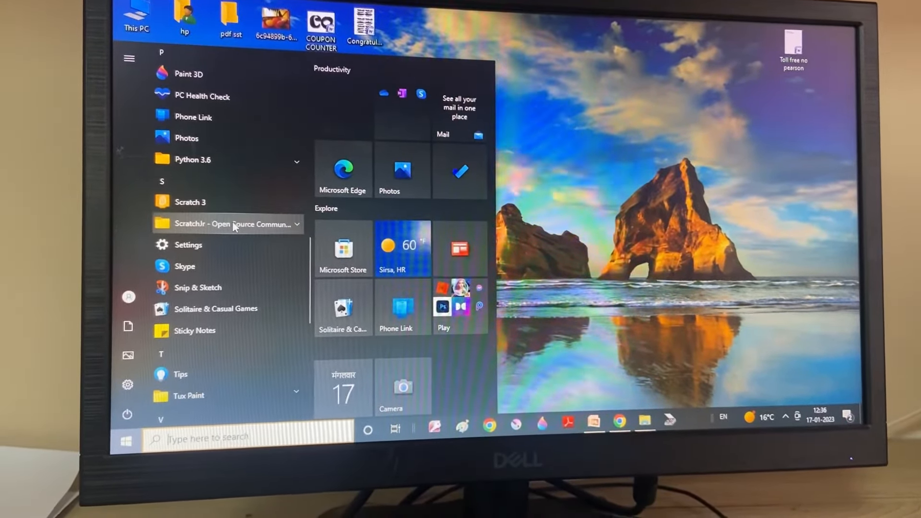
Launch ScratchJr from its Start menu entry
left_click(229, 224)
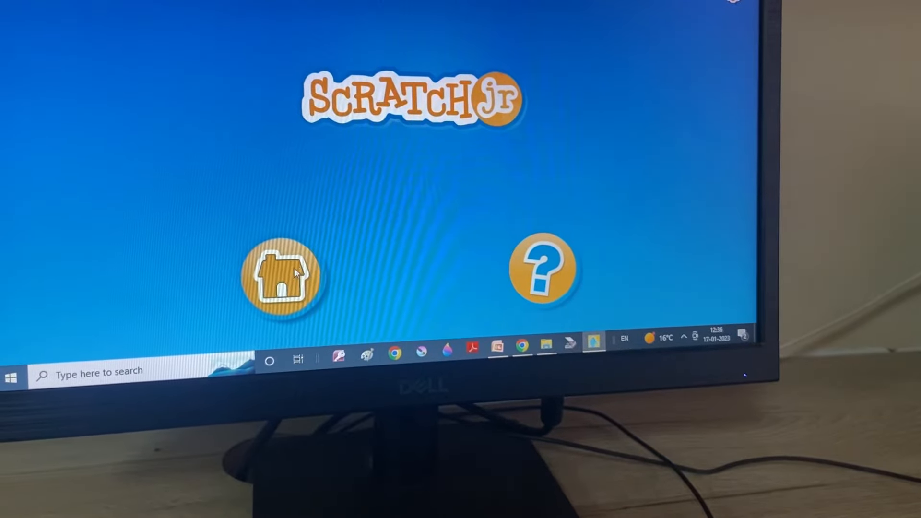
Go to the ScratchJr projects home to begin a new project
left_click(282, 276)
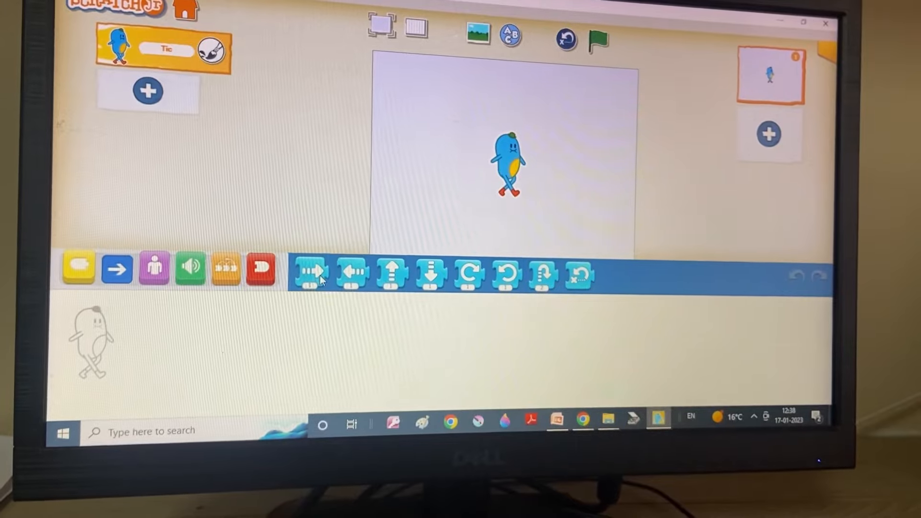
left_click_drag(311, 272, 188, 351)
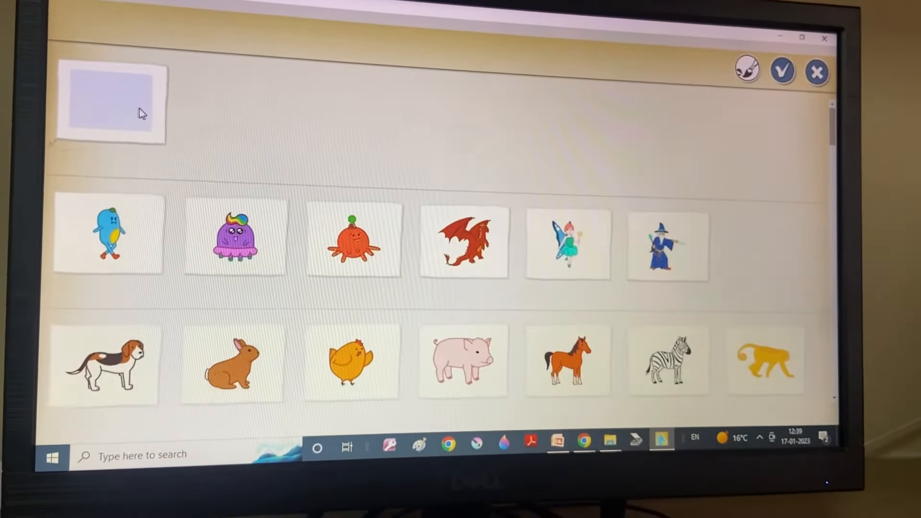
Select the Fairy from the character library and add it to the project
scroll("down", 3)
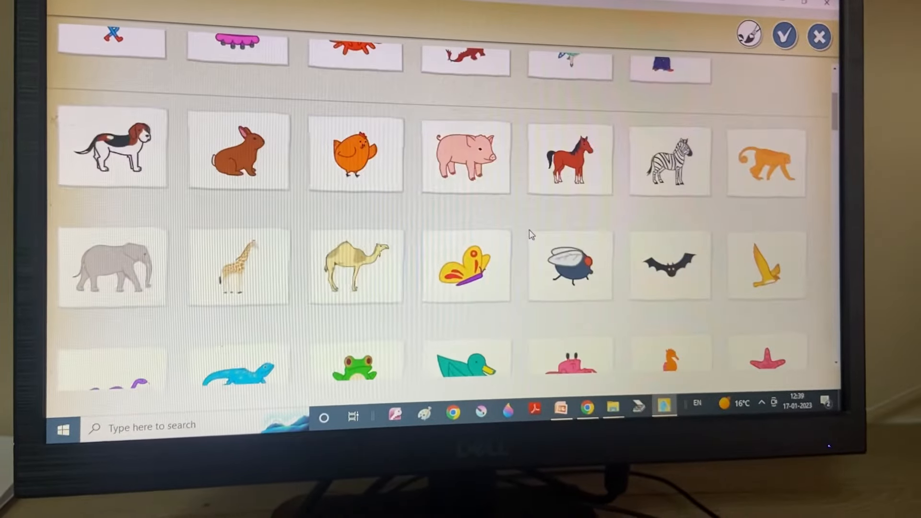
scroll("down", 3)
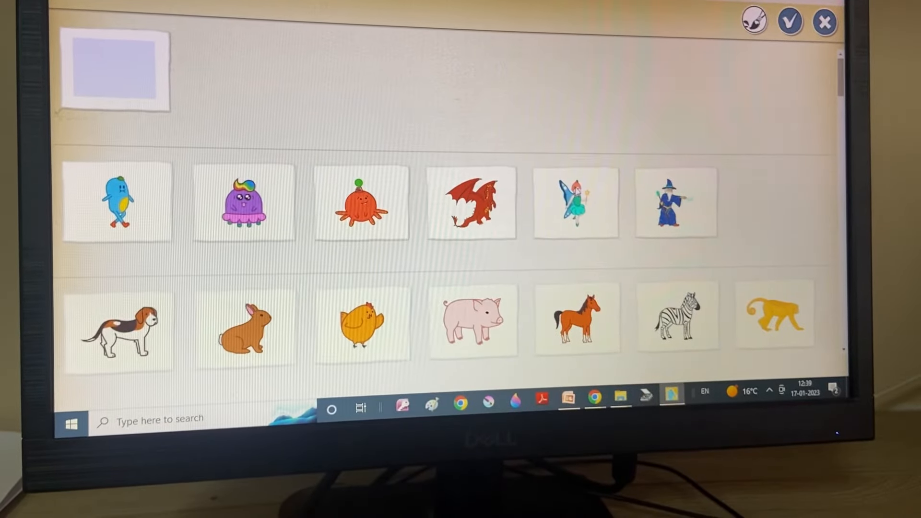
left_click(576, 203)
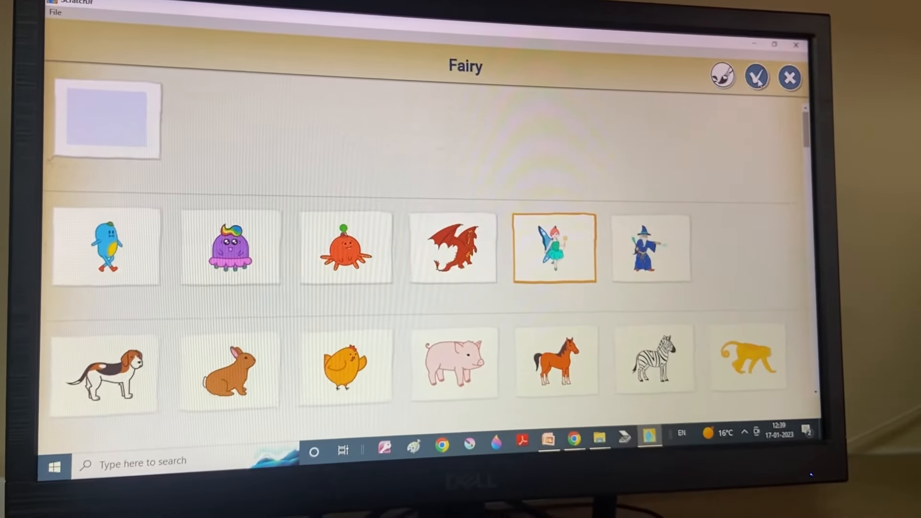
left_click(756, 77)
type("h")
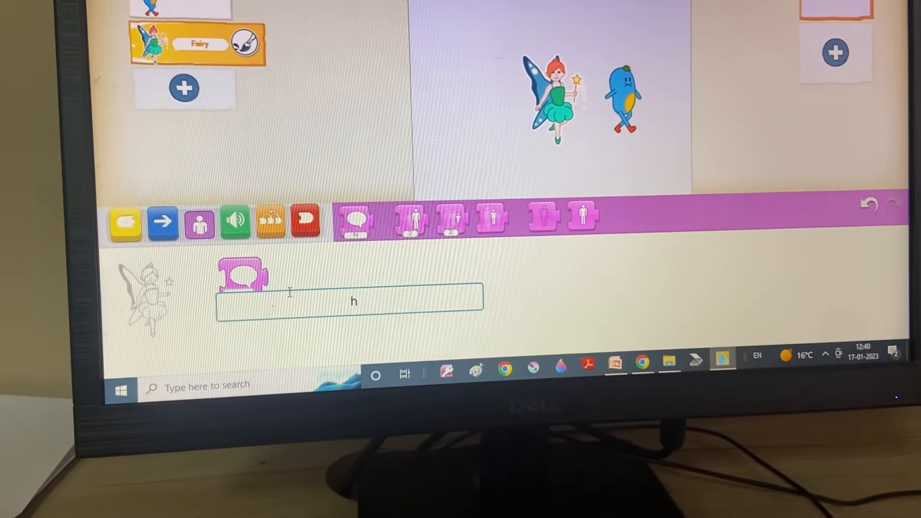
Type the greeting "hi ! i'am" into the Fairy's say block
type("i")
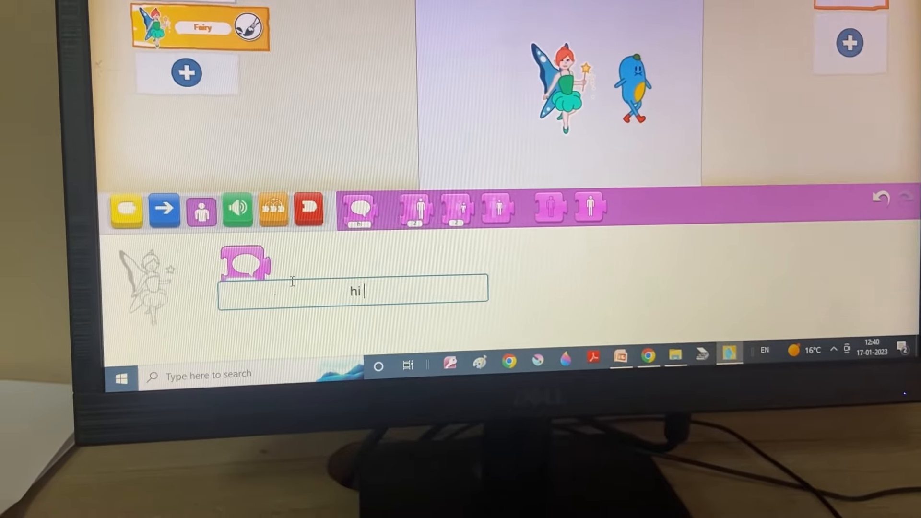
type("!")
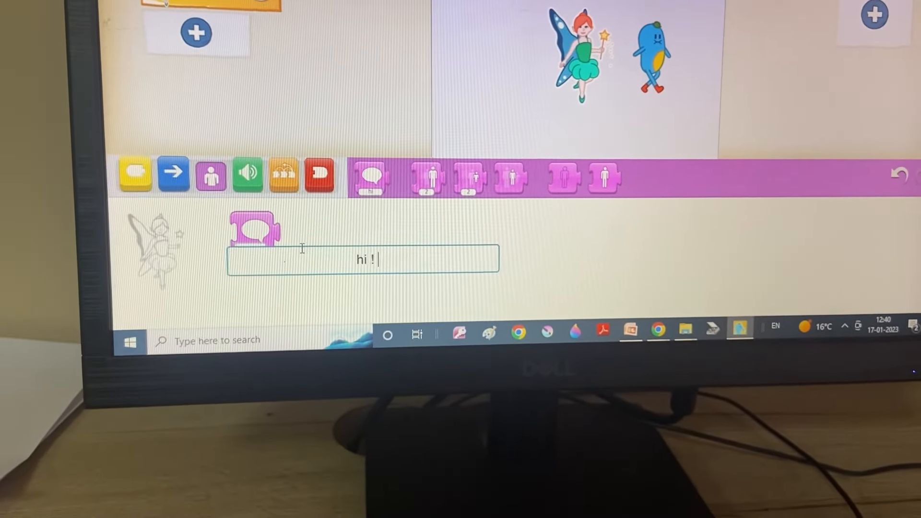
type("i")
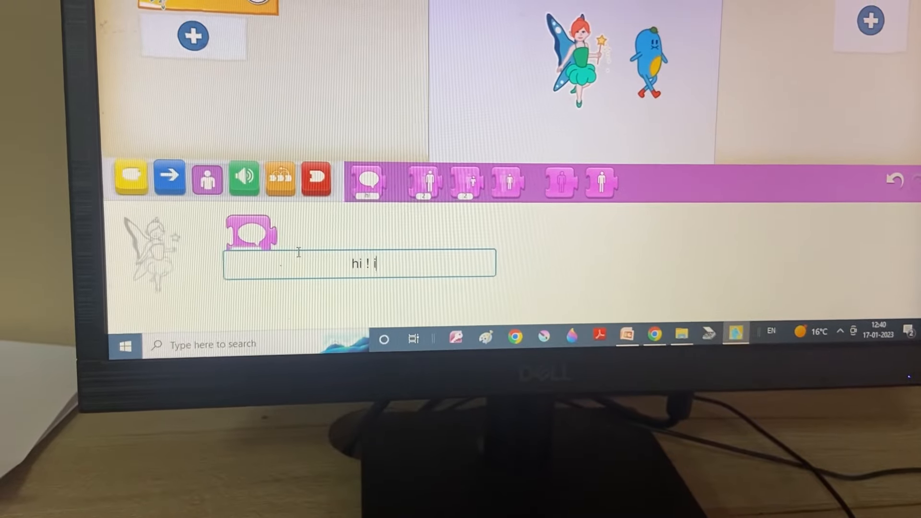
type("'am")
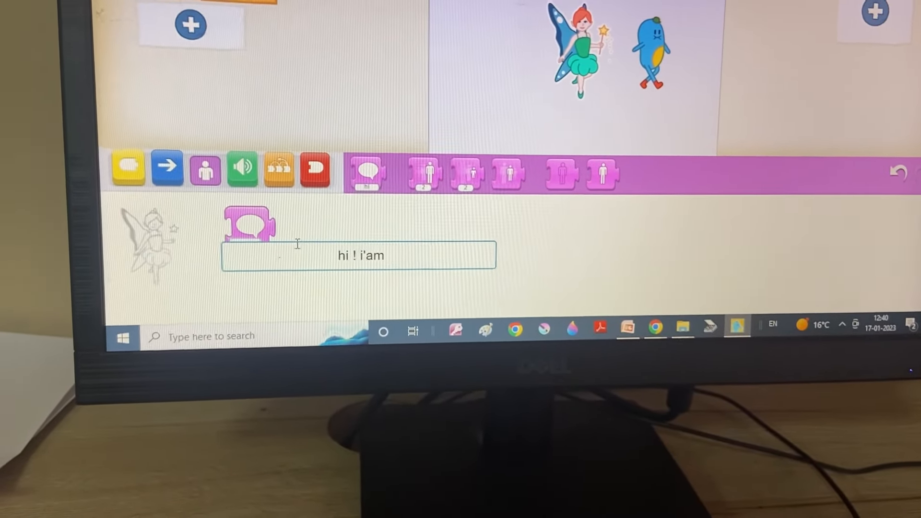